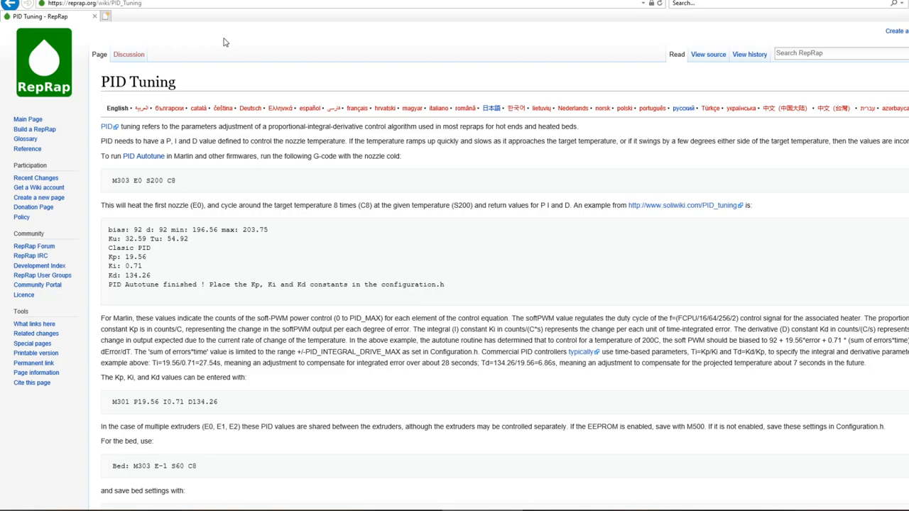
# Highlight the PID values paragraph and the M303 E0 S200 C8 command, then scroll to M303 E-1 S60 C8 and M304.
pyautogui.moveTo(101, 317); pyautogui.dragTo(257, 351)
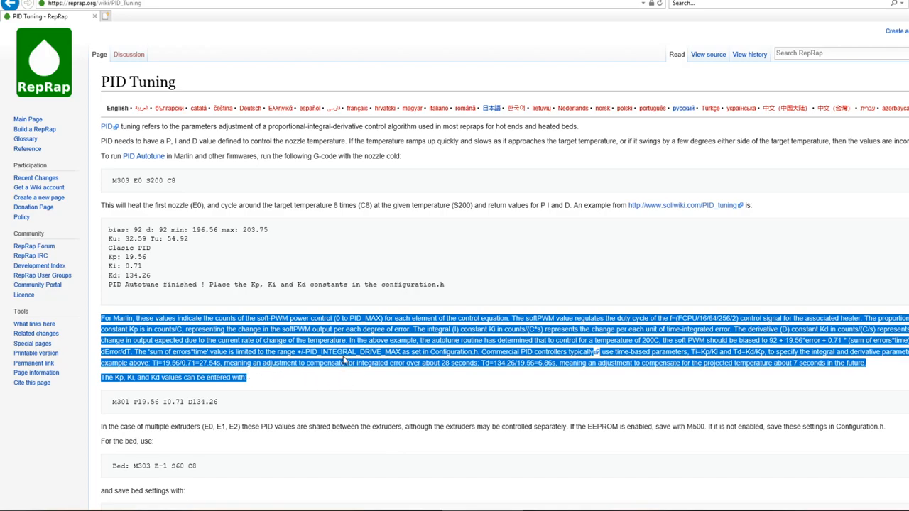
pyautogui.moveTo(497, 163)
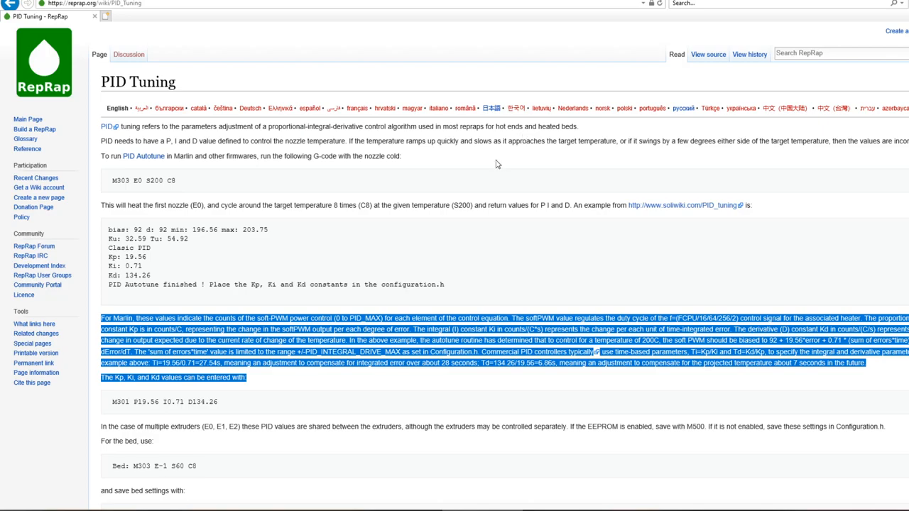
pyautogui.click(497, 158)
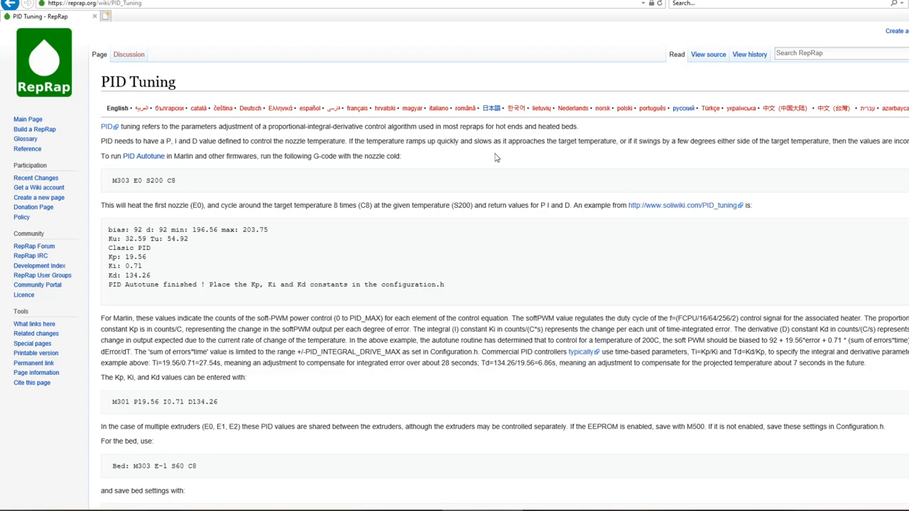
pyautogui.moveTo(439, 332)
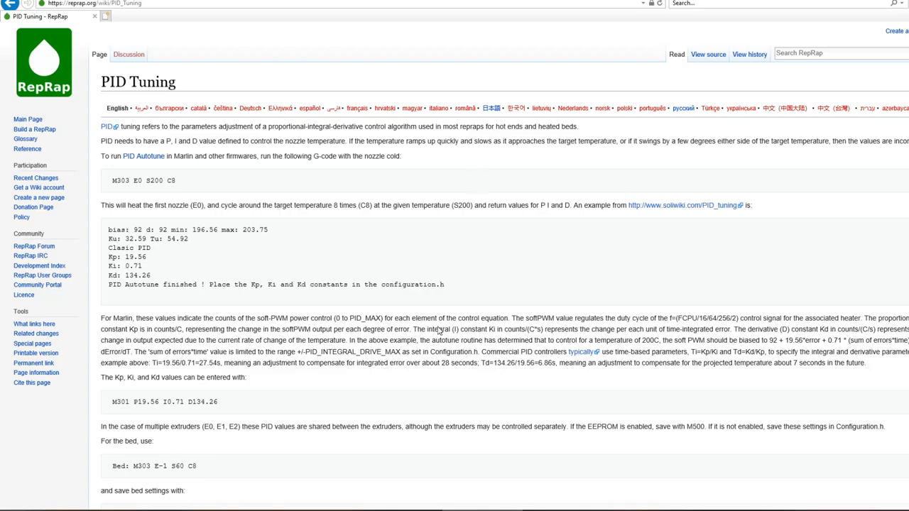
pyautogui.moveTo(488, 184)
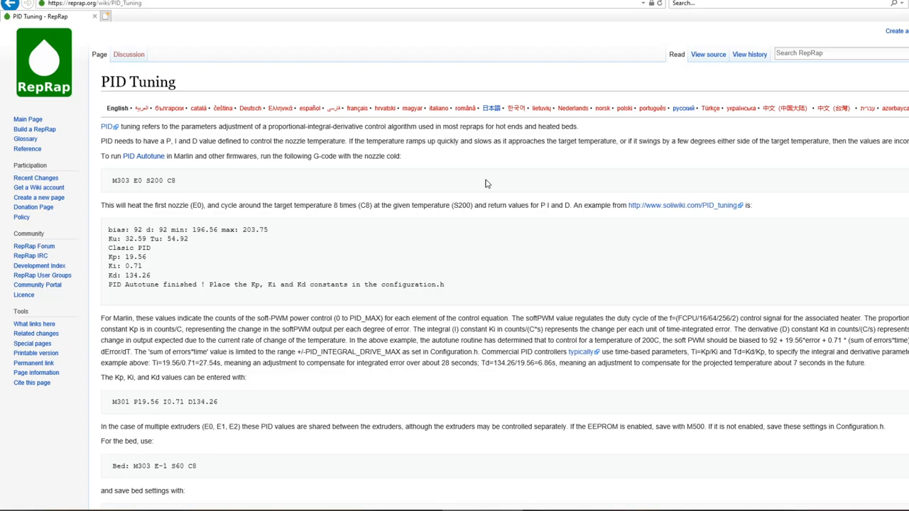
pyautogui.tripleClick(143, 180)
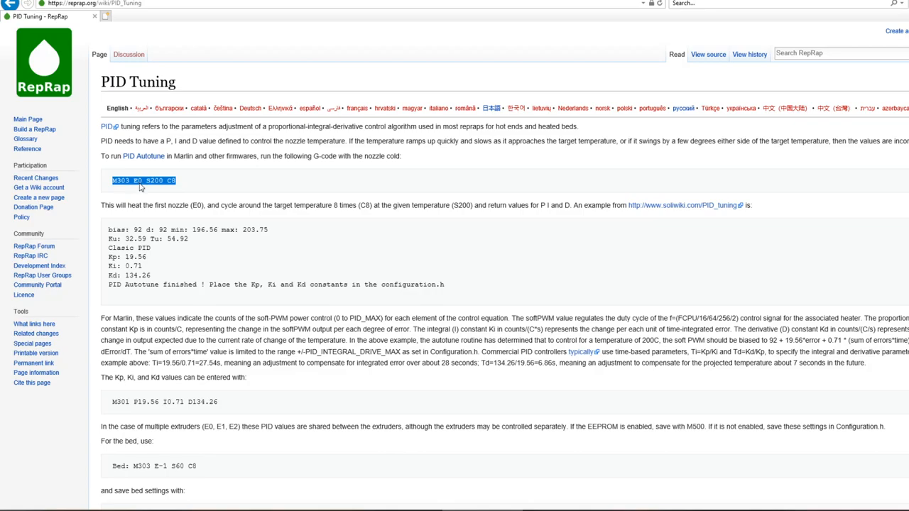
pyautogui.moveTo(153, 185)
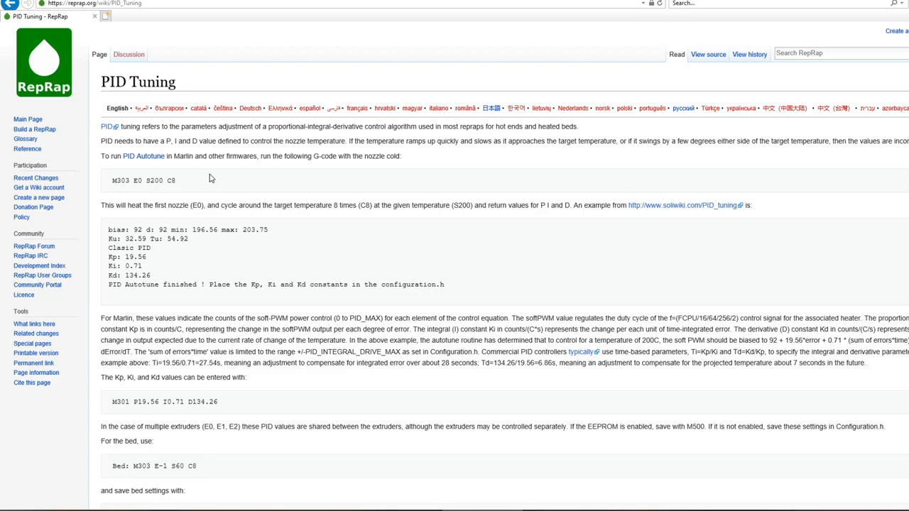
pyautogui.moveTo(113, 261)
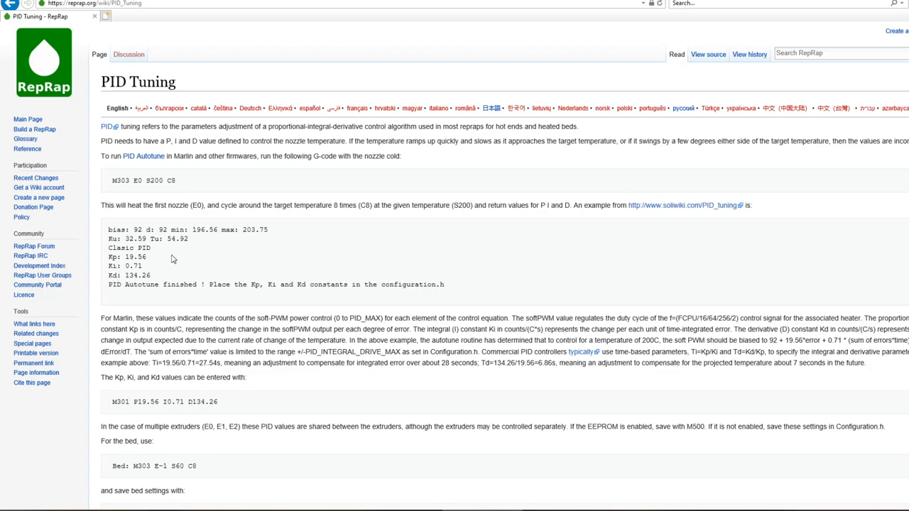
pyautogui.moveTo(200, 248)
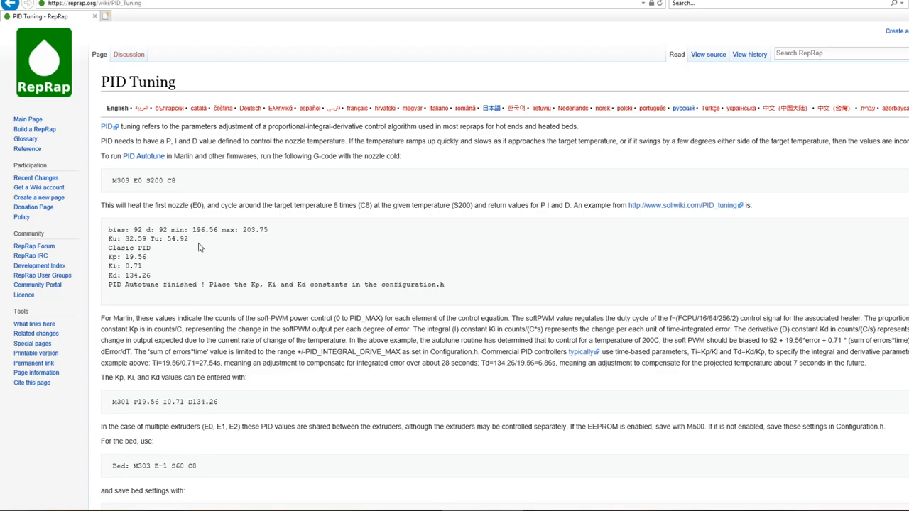
pyautogui.moveTo(182, 259)
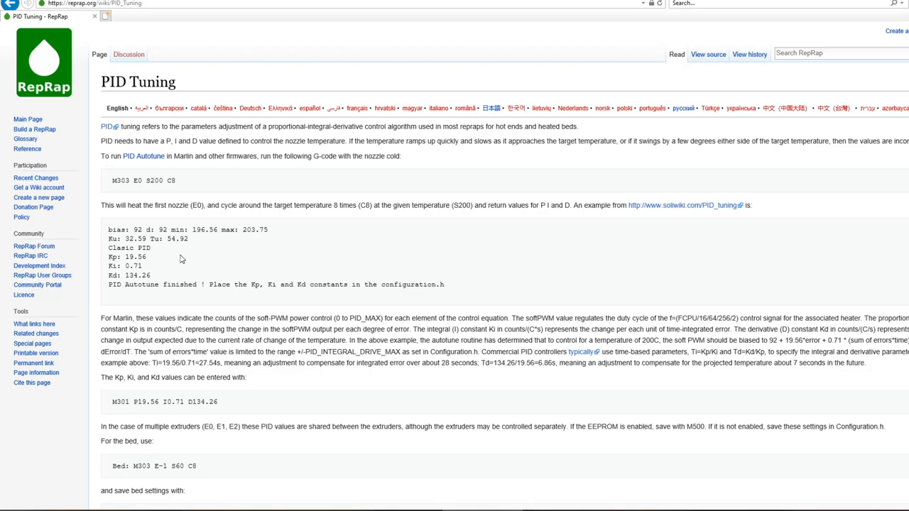
pyautogui.moveTo(185, 251)
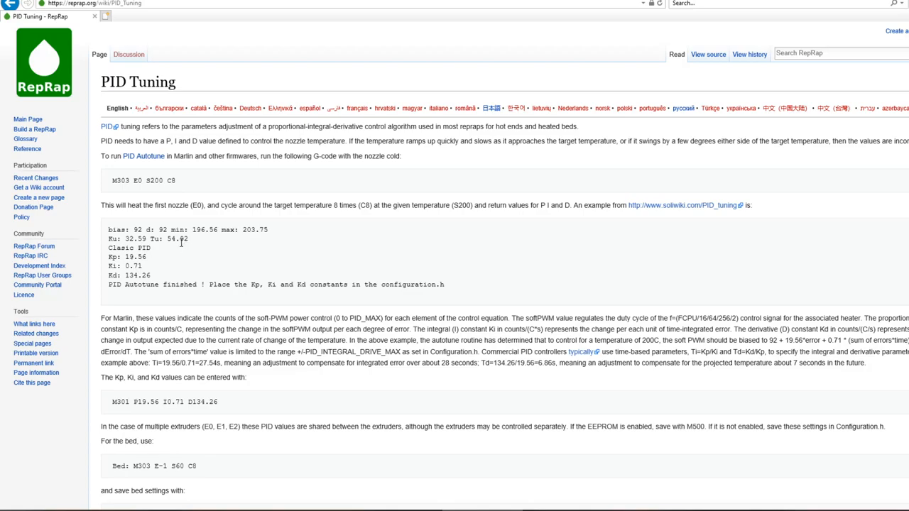
pyautogui.scroll(-3)
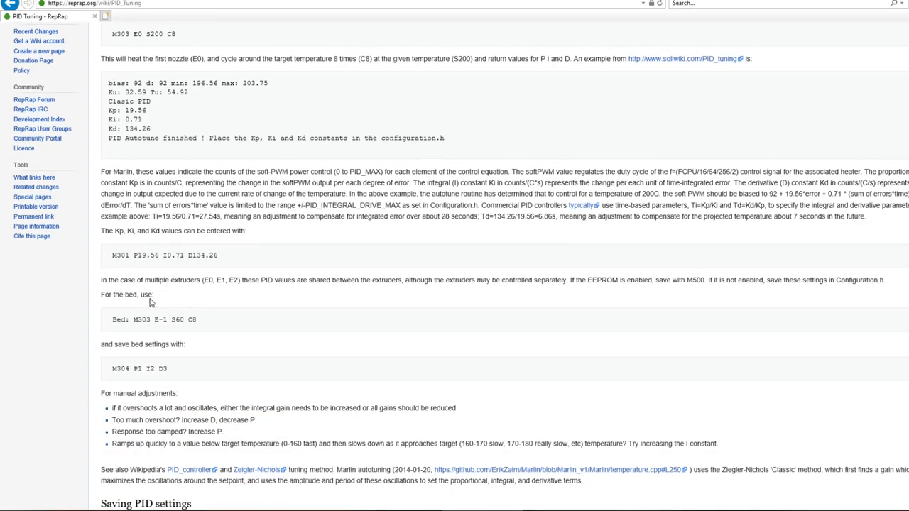
pyautogui.tripleClick(164, 255)
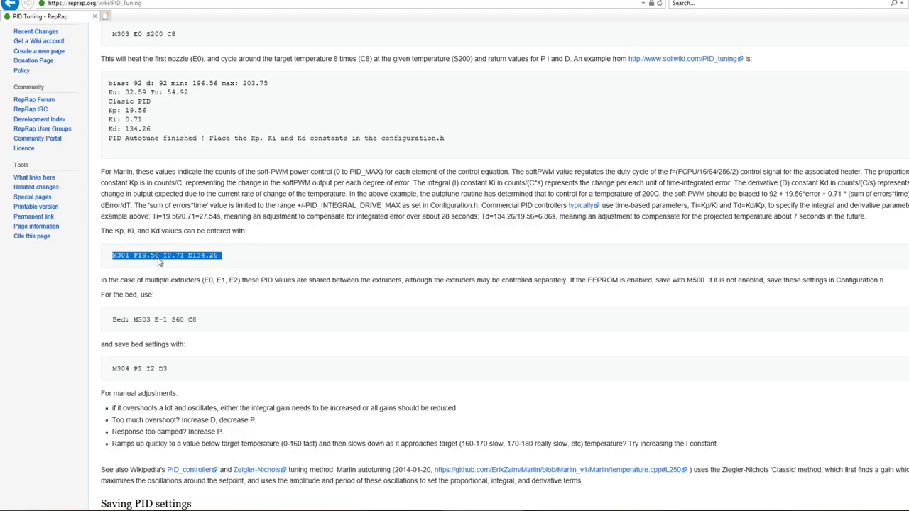
pyautogui.doubleClick(150, 255)
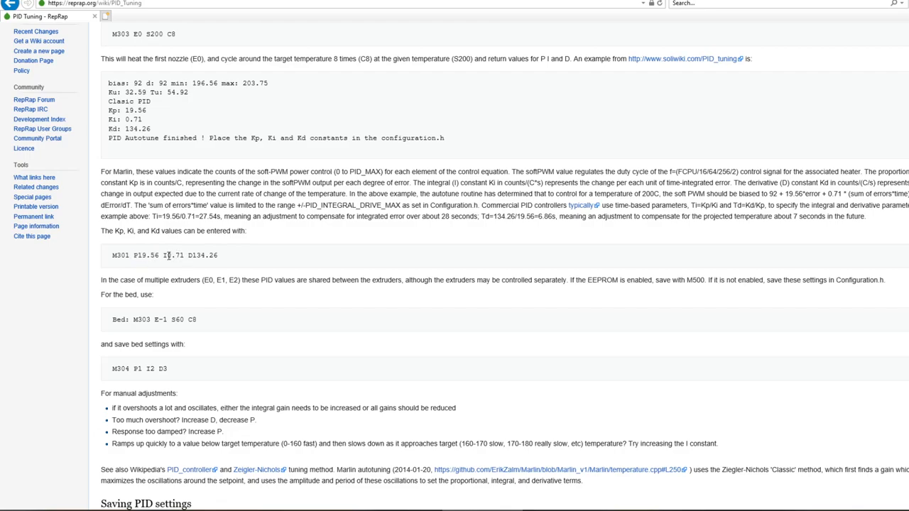
pyautogui.doubleClick(173, 255)
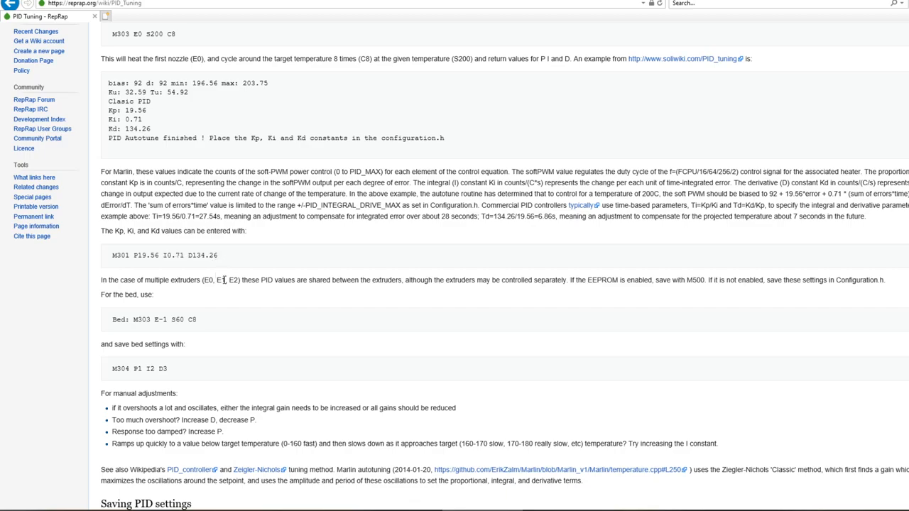
pyautogui.moveTo(248, 261)
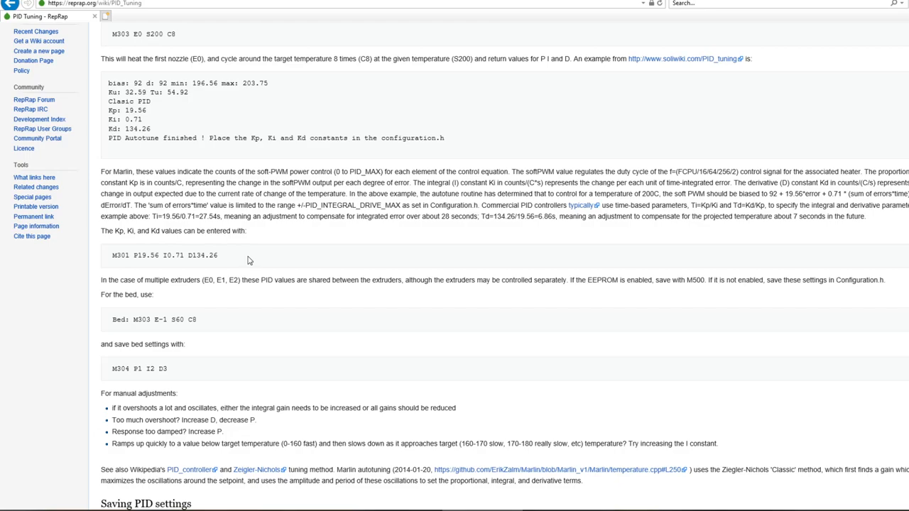
pyautogui.moveTo(307, 280)
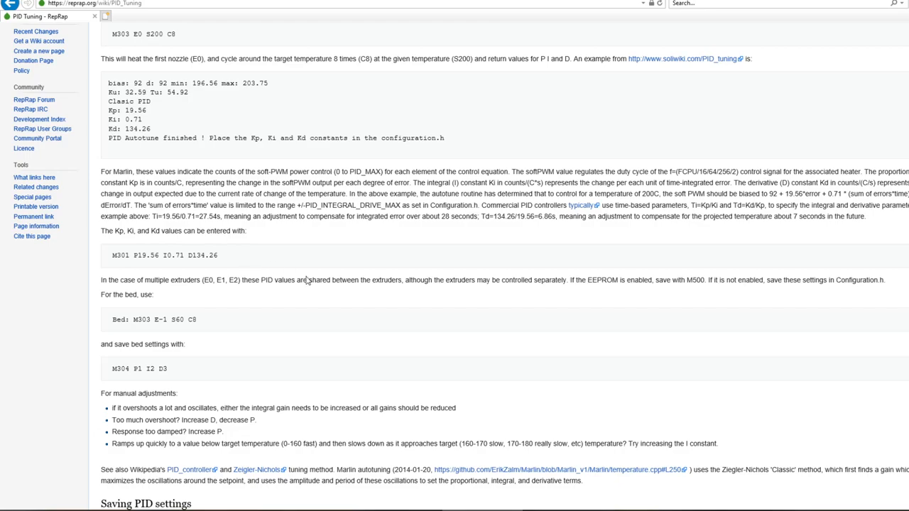
pyautogui.moveTo(698, 282)
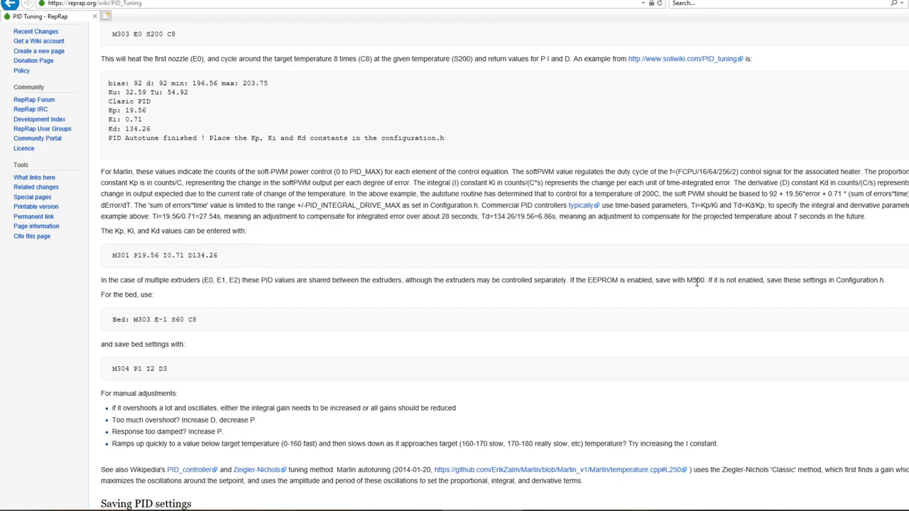
pyautogui.moveTo(328, 303)
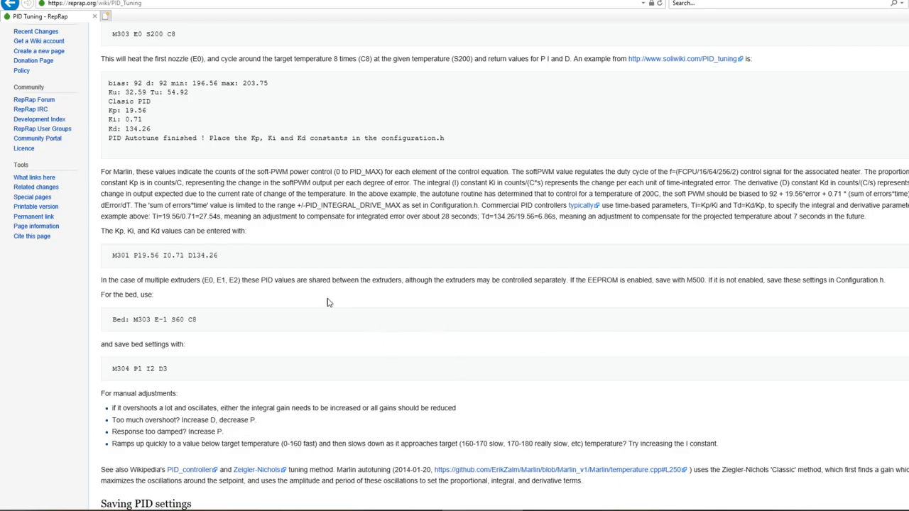
pyautogui.moveTo(292, 267)
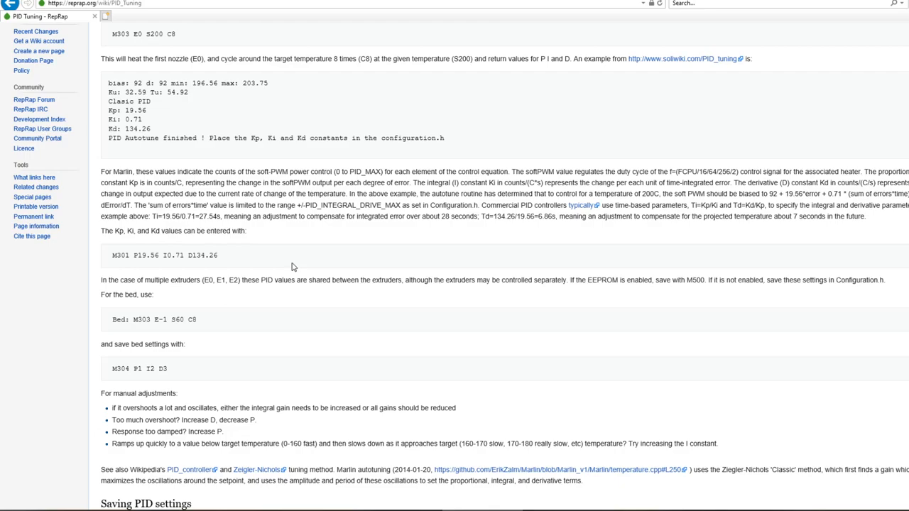
pyautogui.moveTo(172, 268)
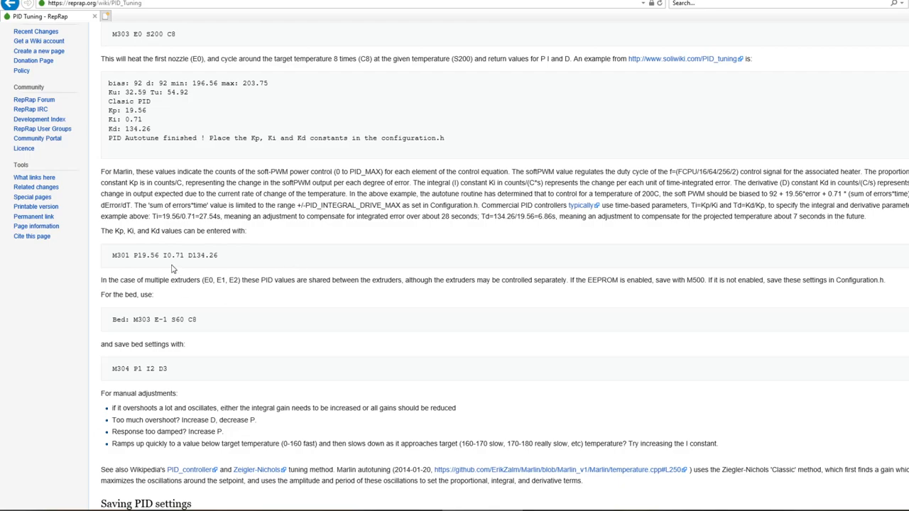
pyautogui.moveTo(228, 262)
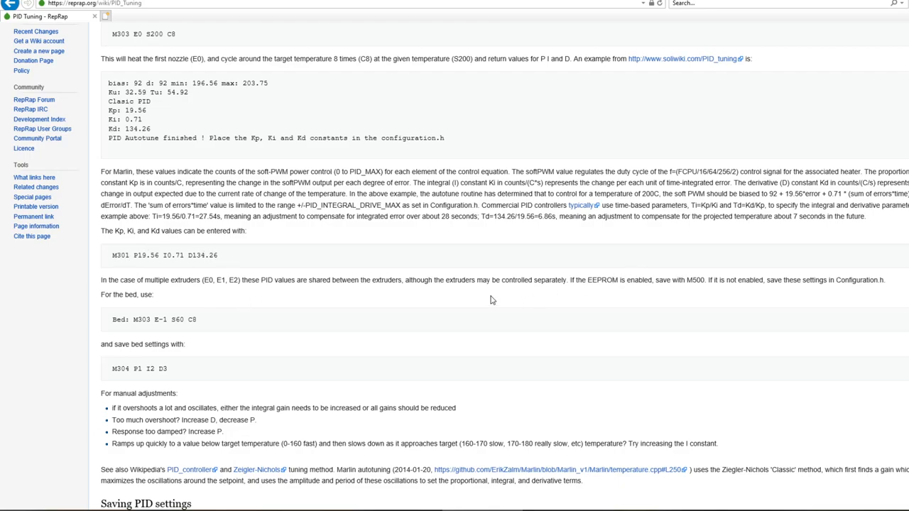
pyautogui.moveTo(237, 267)
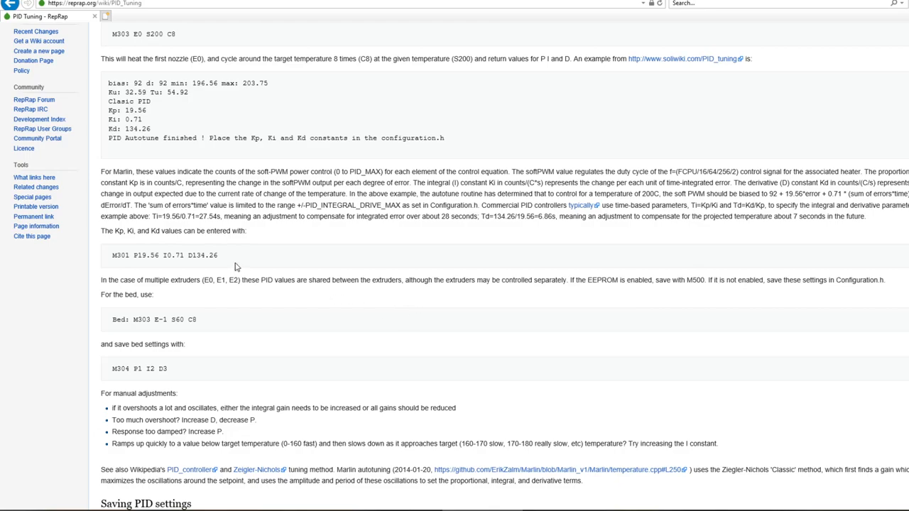
pyautogui.moveTo(215, 260)
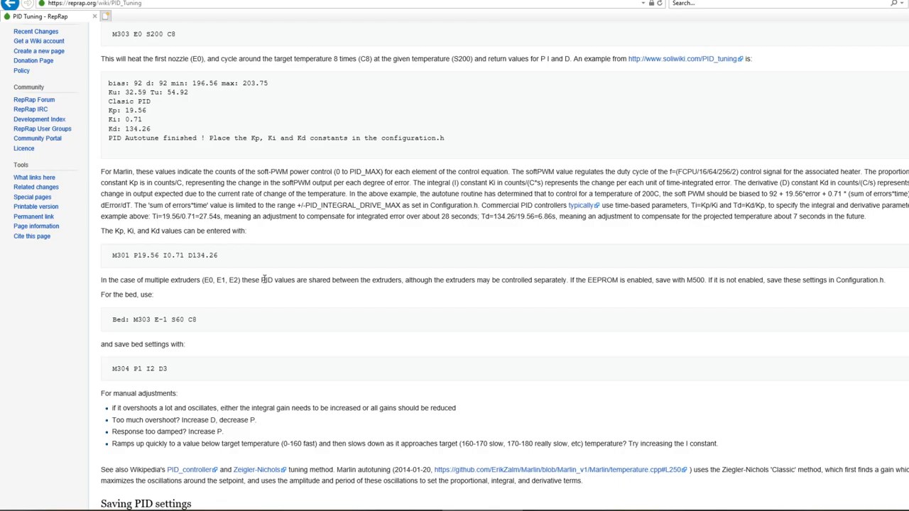
pyautogui.moveTo(590, 290)
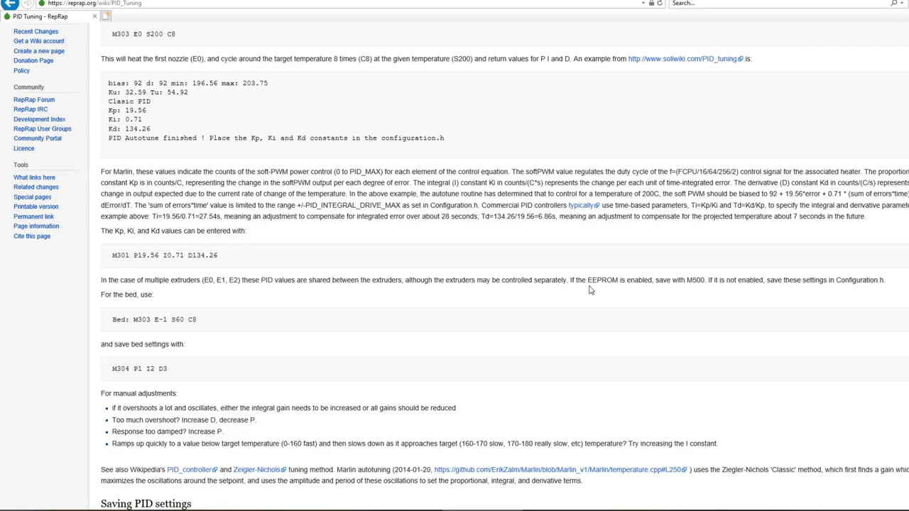
pyautogui.scroll(-3)
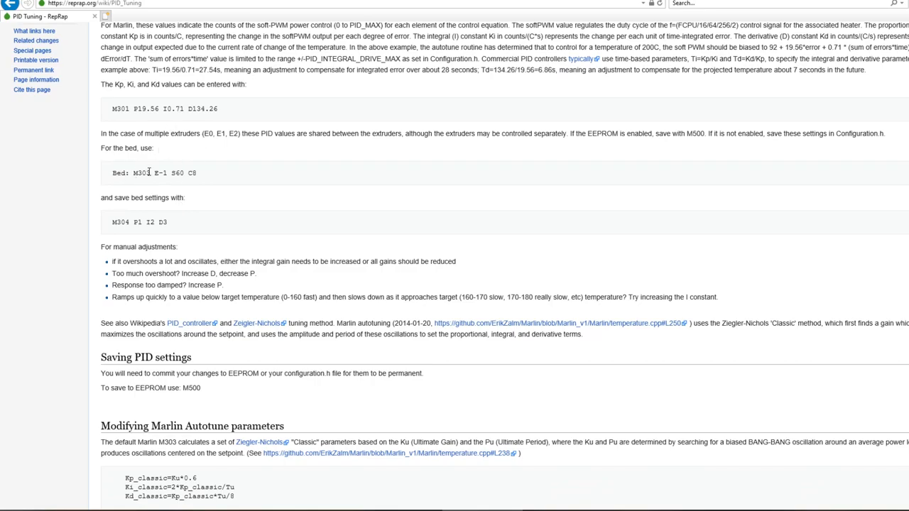
# Scroll up and down past the bed commands to show the EEPROM Saving PID settings section.
pyautogui.scroll(3)
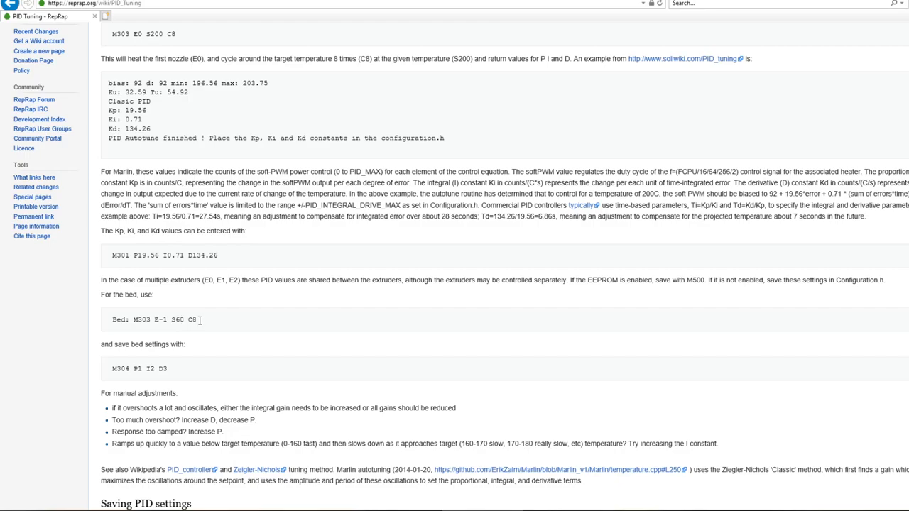
pyautogui.moveTo(210, 311)
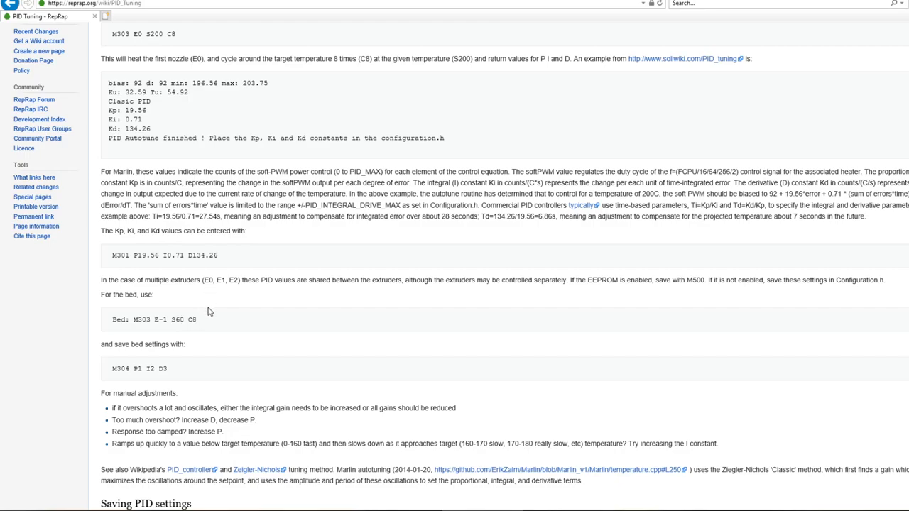
pyautogui.scroll(-3)
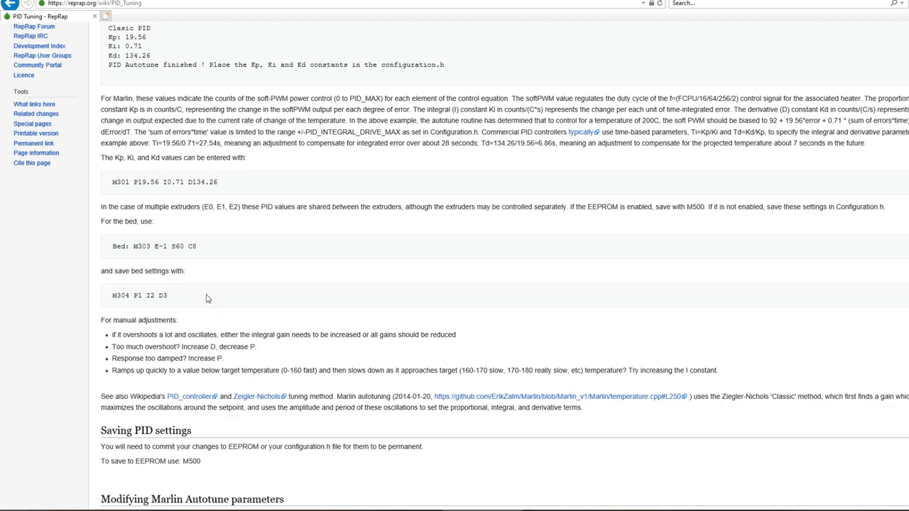
pyautogui.scroll(3)
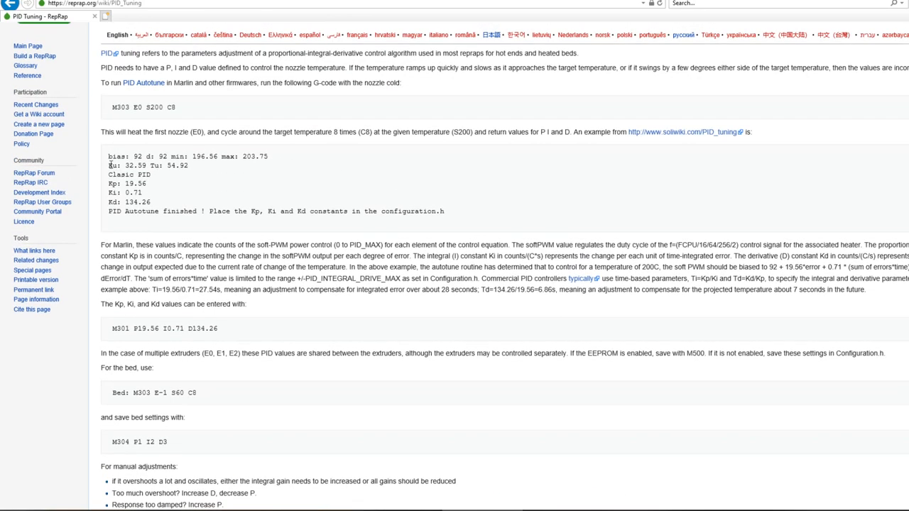
pyautogui.scroll(-3)
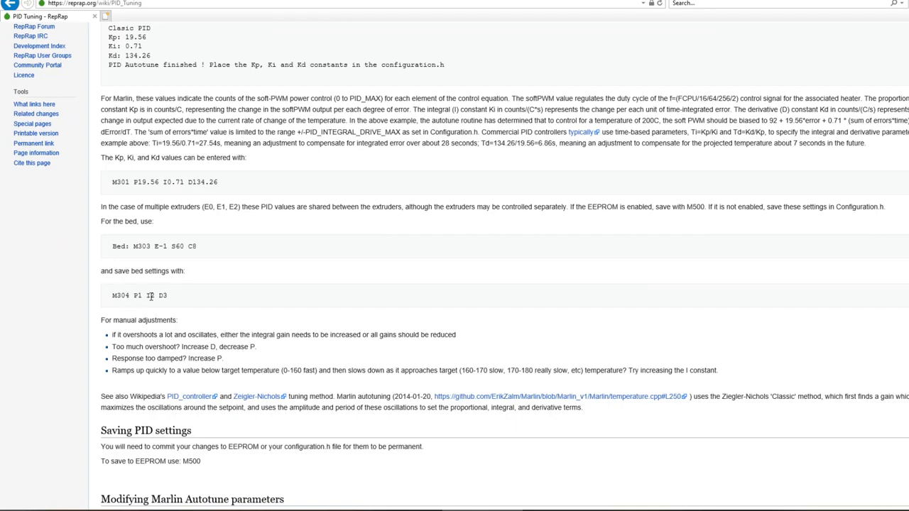
pyautogui.moveTo(206, 296)
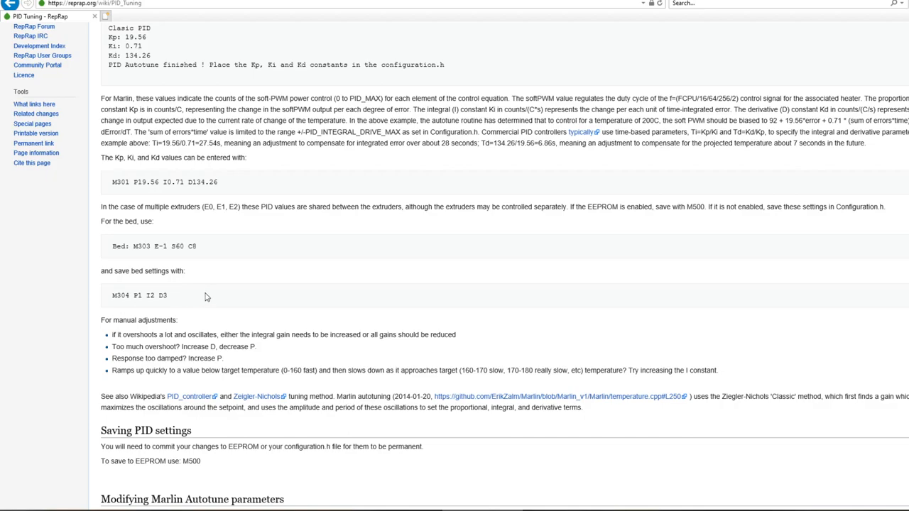
pyautogui.moveTo(598, 222)
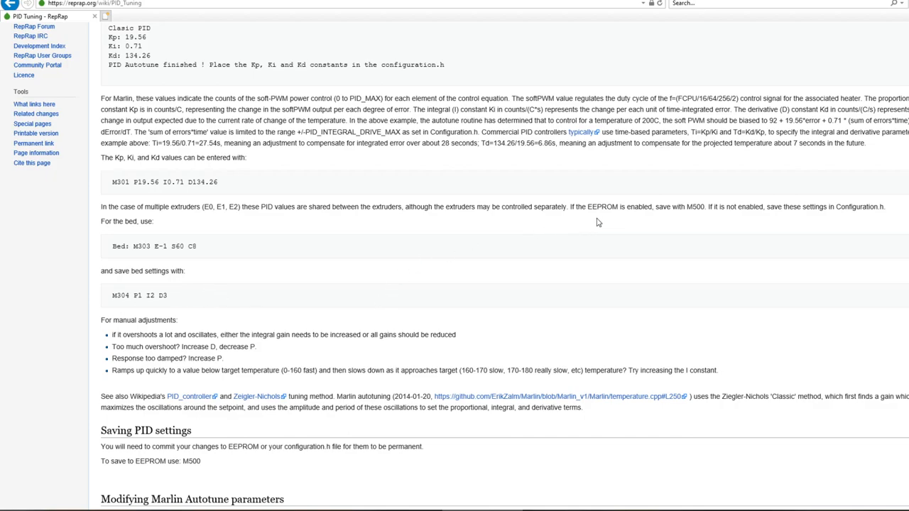
pyautogui.moveTo(273, 330)
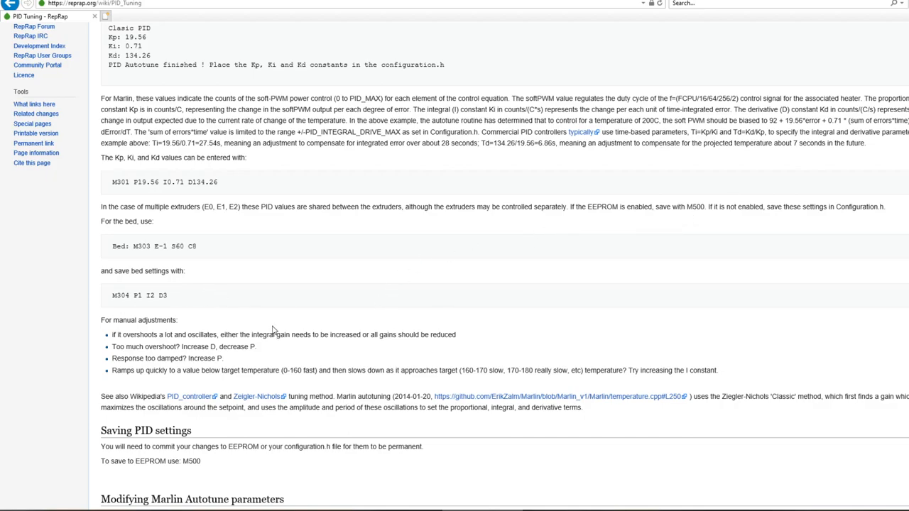
pyautogui.moveTo(282, 310)
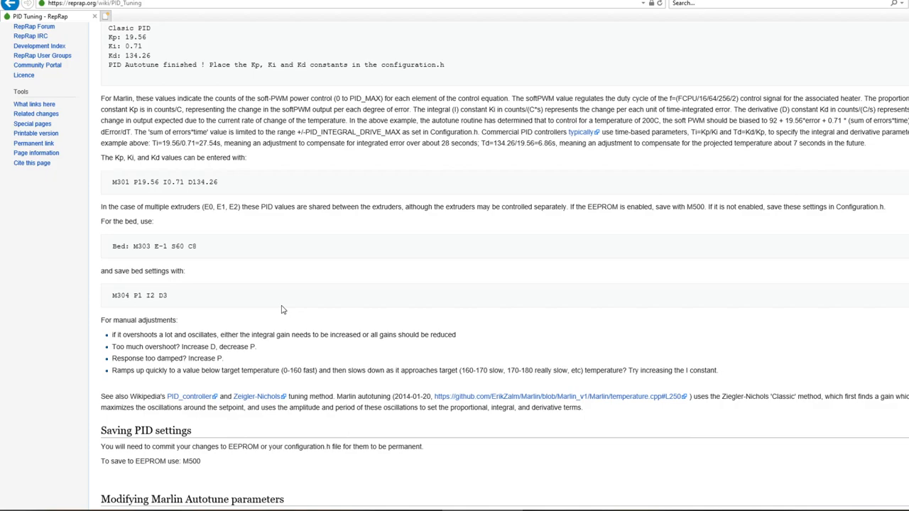
# Scroll back up to the M303 E0 S200 C8 nozzle autotune block and its sample output.
pyautogui.scroll(3)
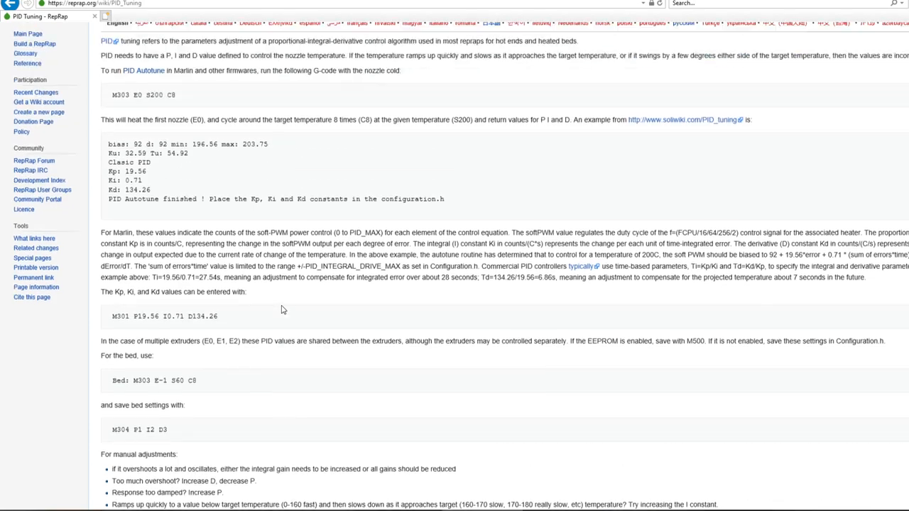
pyautogui.scroll(3)
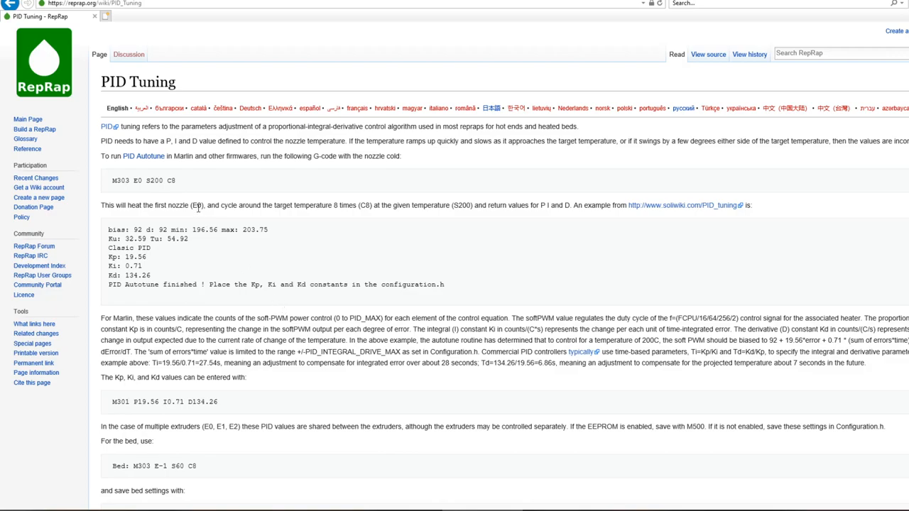
pyautogui.moveTo(188, 193)
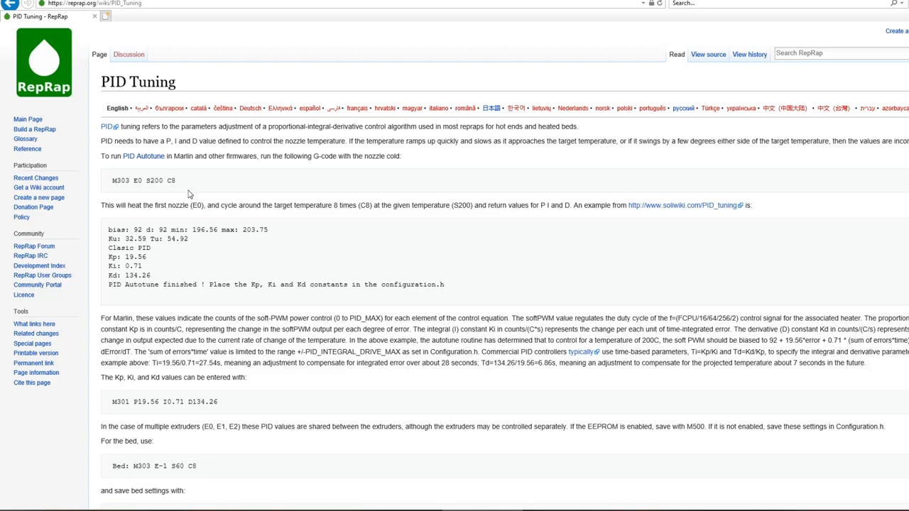
pyautogui.scroll(-3)
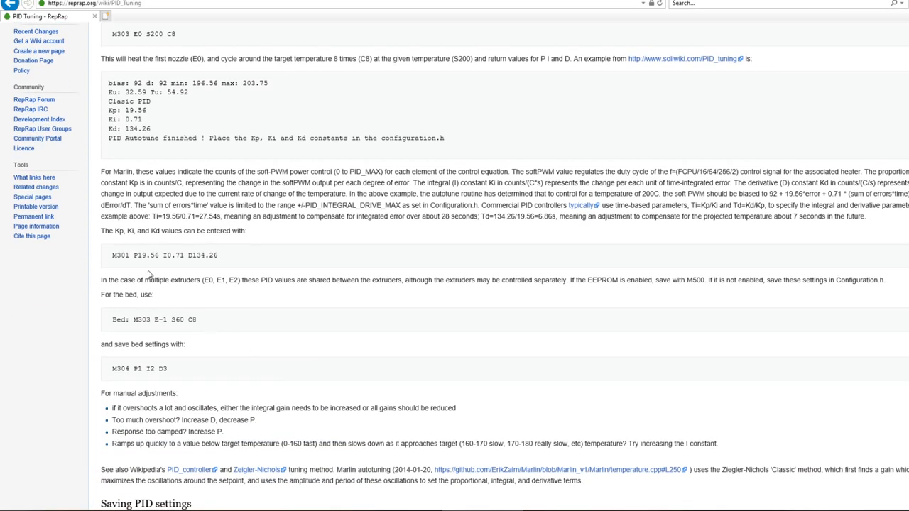
pyautogui.moveTo(181, 290)
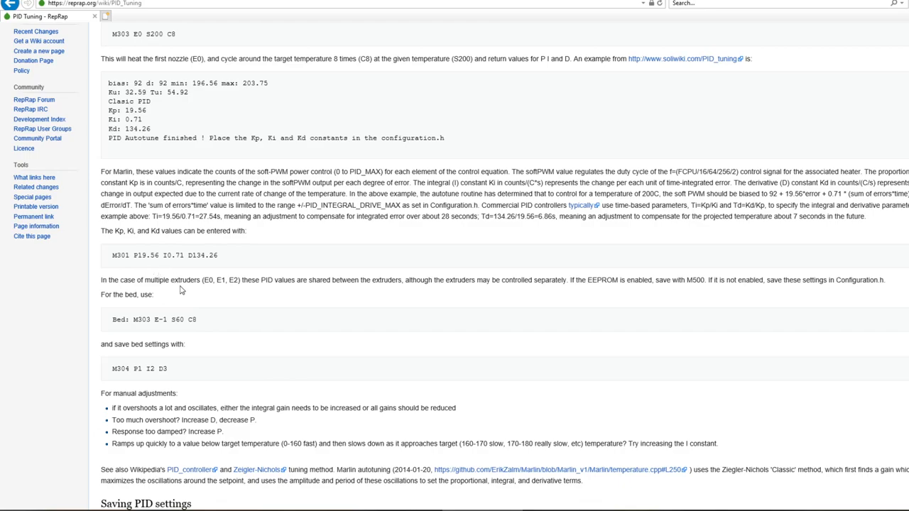